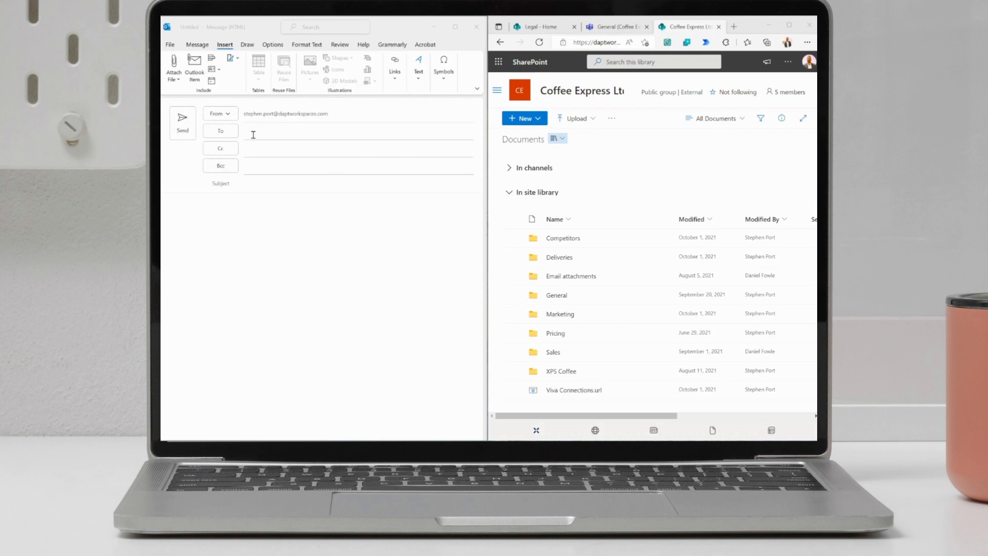
{"action": "mouse_move", "coordinate": [752, 121]}
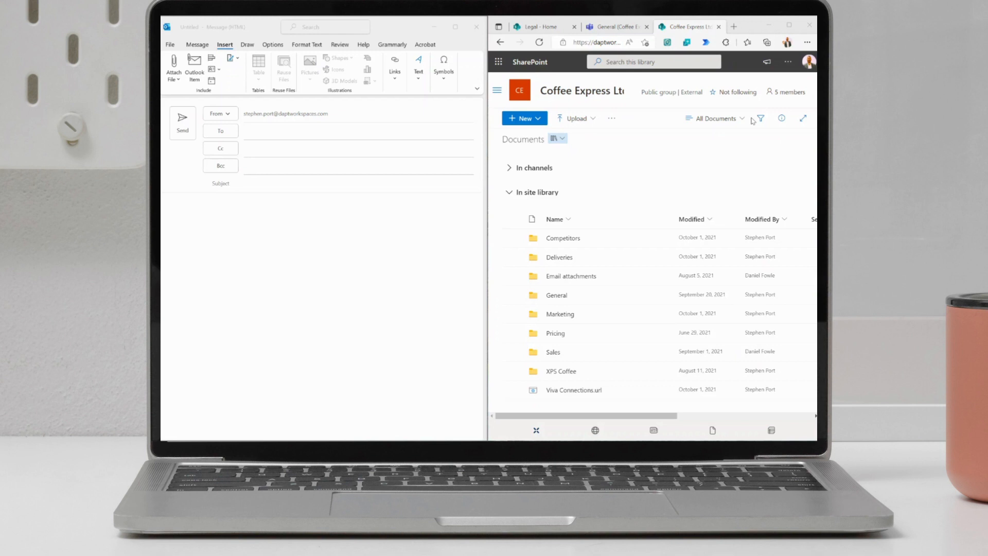
- Go to the Coffee Express Ltd Site contents page via the site navigation menu
{"action": "left_click", "coordinate": [786, 61]}
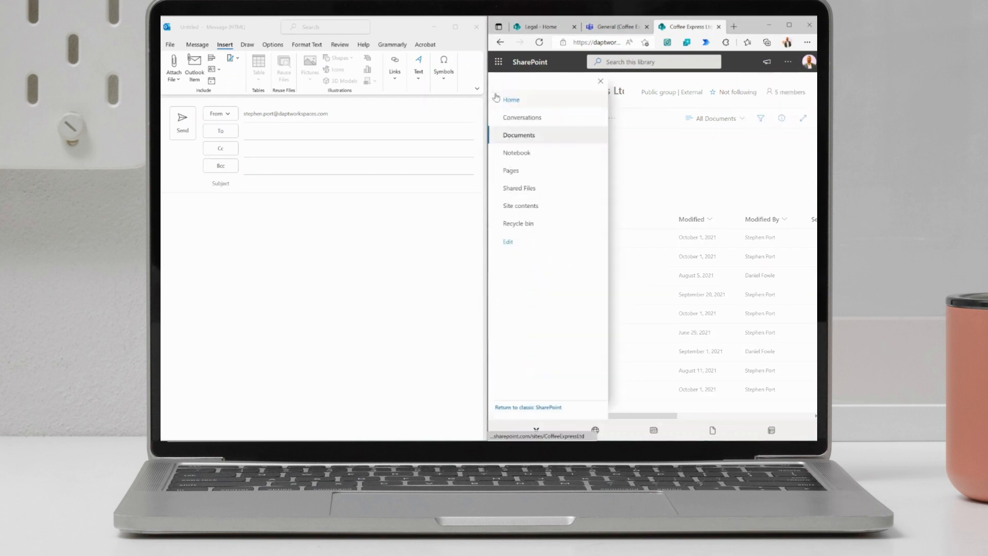
{"action": "left_click", "coordinate": [521, 206]}
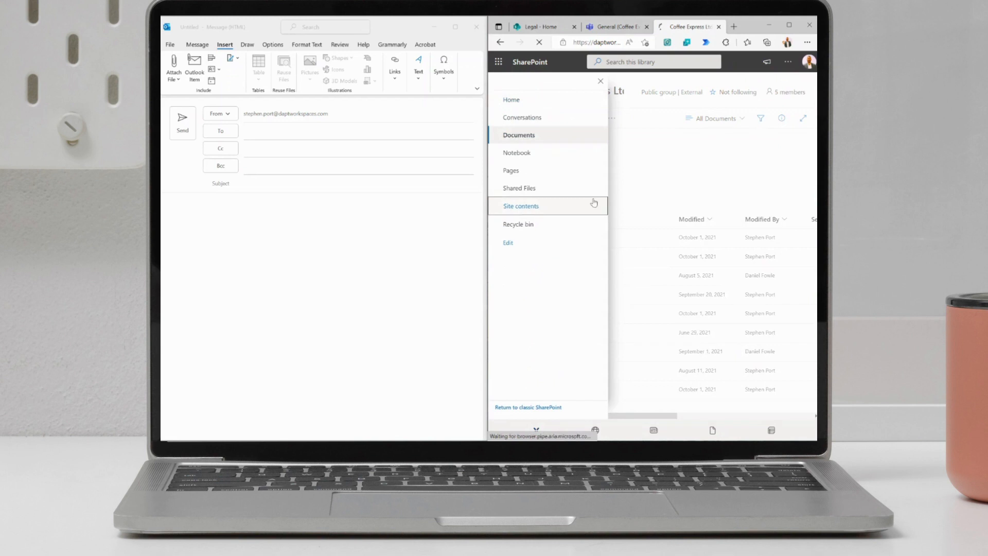
{"action": "left_click", "coordinate": [521, 206]}
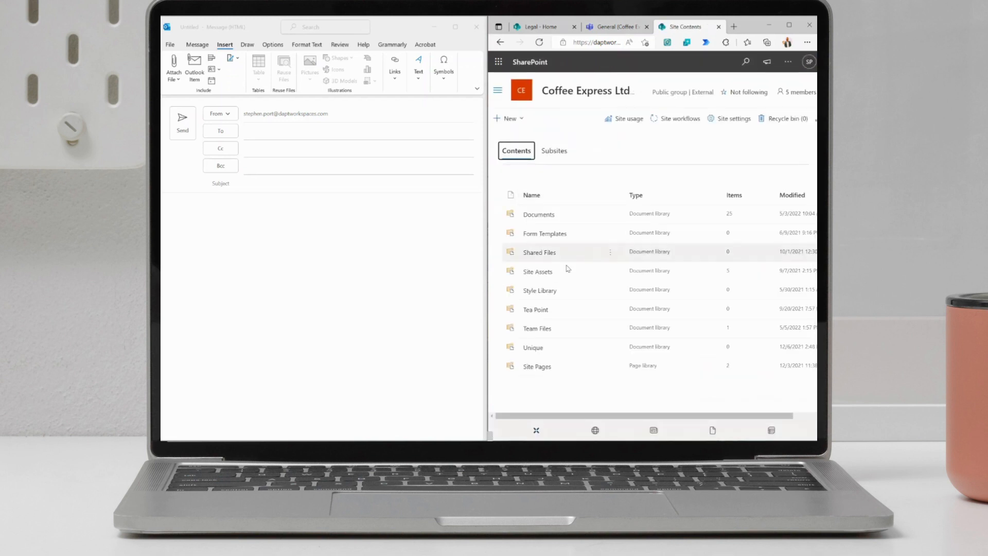
- Open the Team Files library and locate Dapt UK Profile Deck.pdf
{"action": "left_click", "coordinate": [538, 252]}
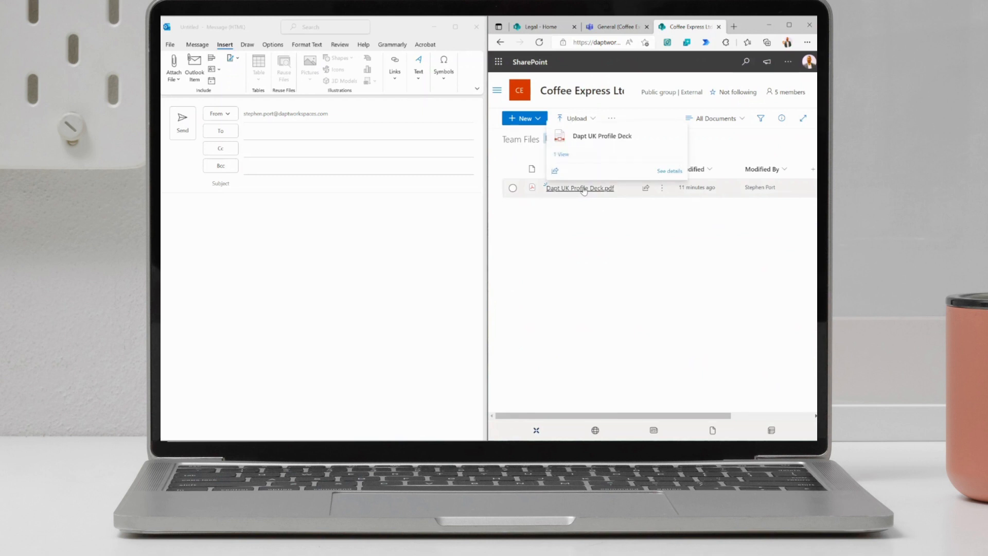
{"action": "left_click_drag", "start_coordinate": [580, 187], "coordinate": [303, 222]}
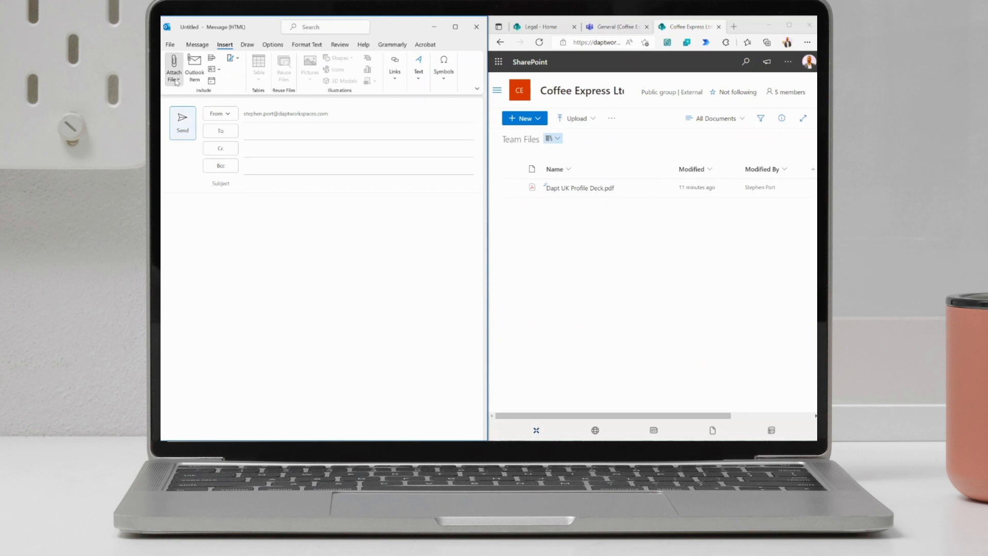
- Start attaching a file, browsing web locations to the Coffee Express Ltd group files
{"action": "left_click", "coordinate": [173, 71]}
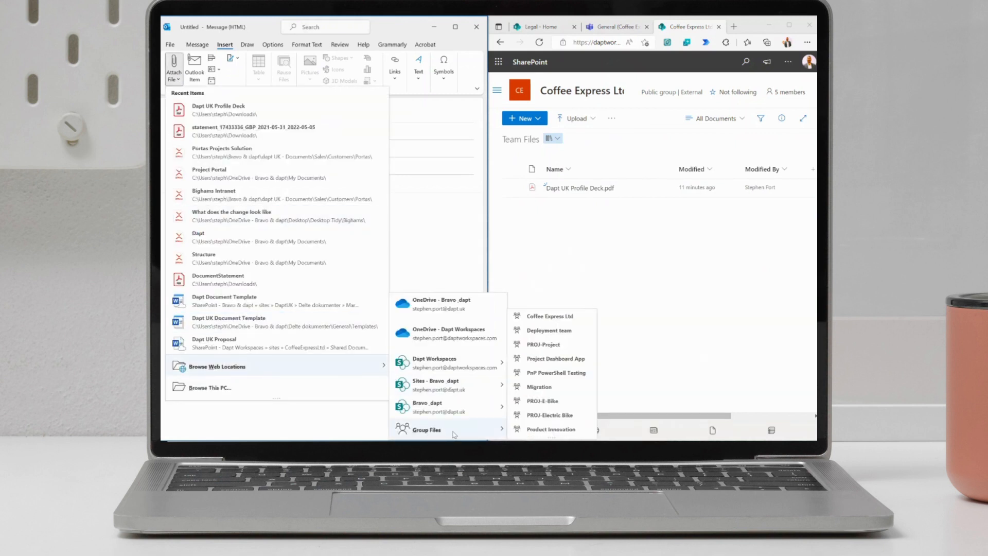
{"action": "mouse_move", "coordinate": [548, 330]}
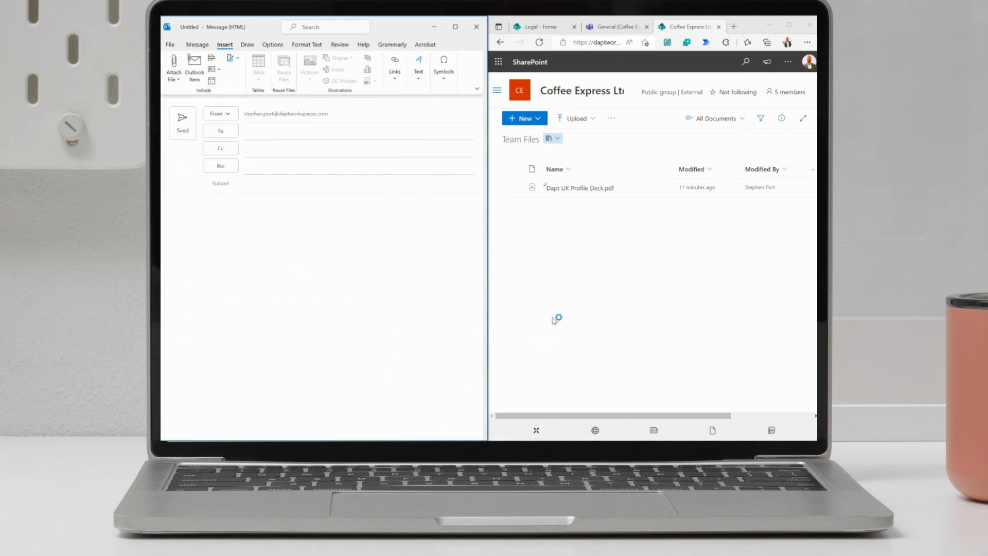
{"action": "left_click", "coordinate": [173, 68]}
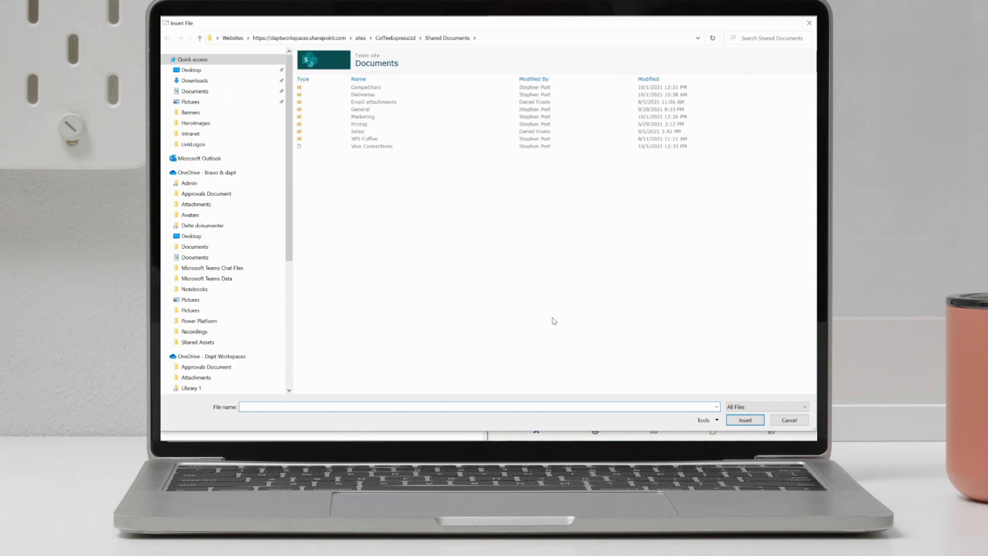
{"action": "mouse_move", "coordinate": [523, 291]}
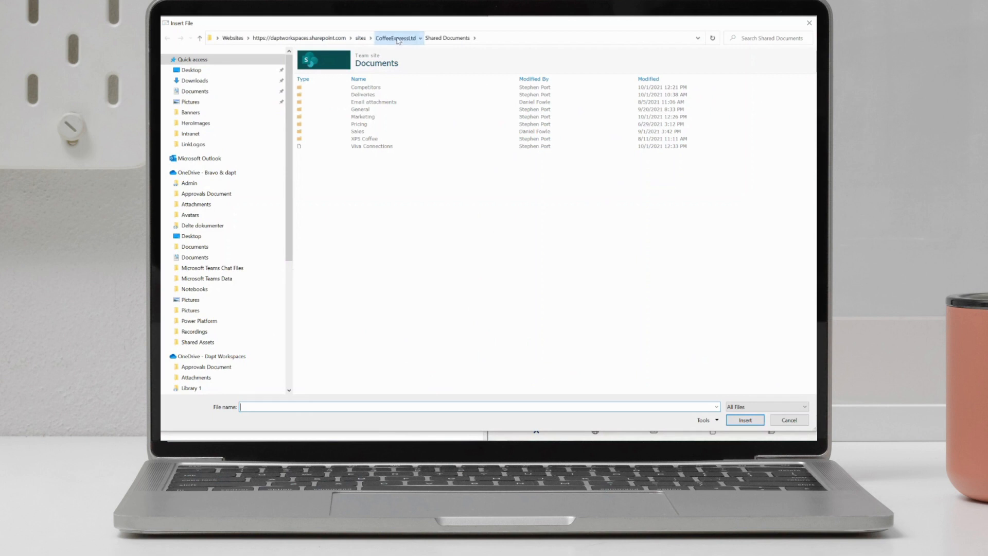
- Go up to CoffeeExpressLtd in the breadcrumb to list all its document libraries
{"action": "left_click", "coordinate": [394, 38]}
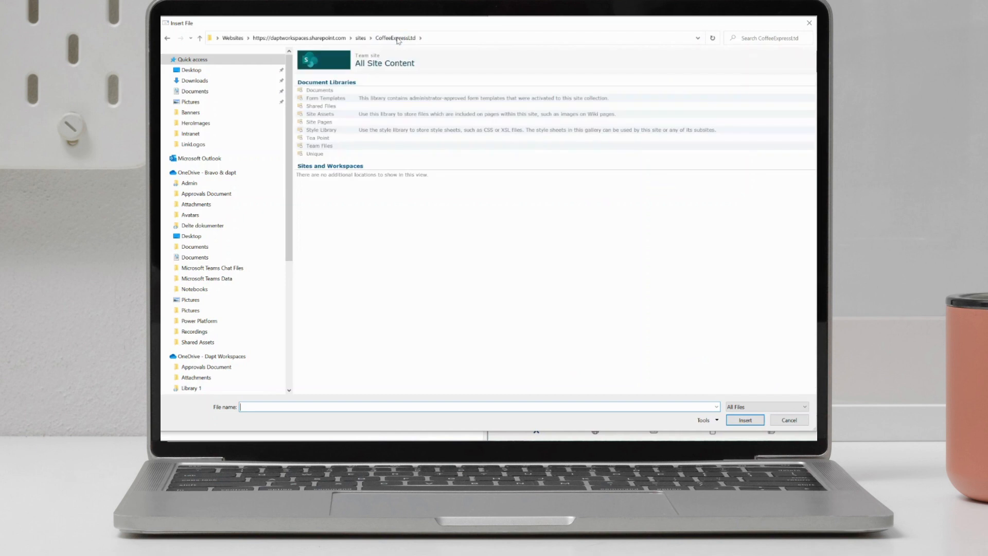
{"action": "mouse_move", "coordinate": [353, 54]}
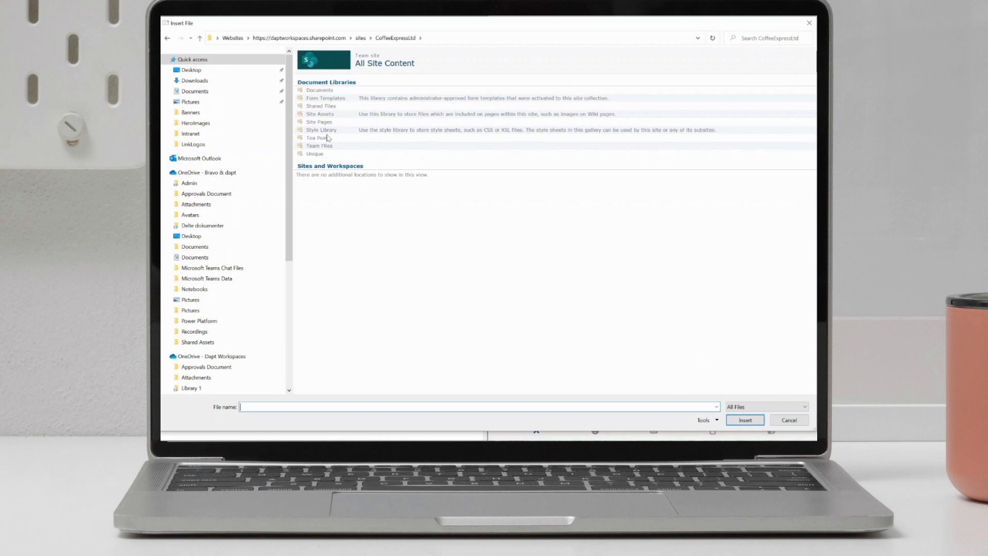
{"action": "mouse_move", "coordinate": [320, 149]}
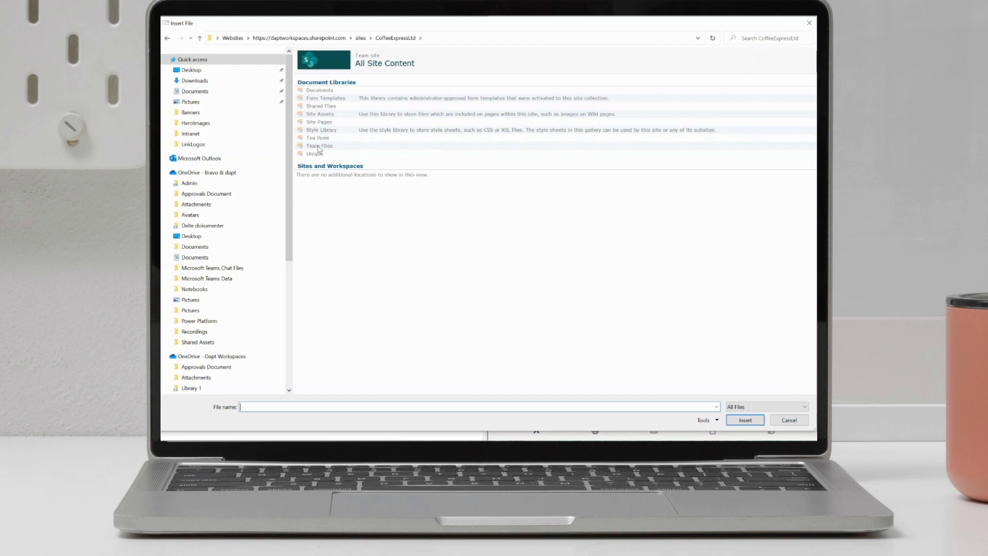
- Choose Dapt UK Profile Deck from the Team Files library in the Insert File dialog
{"action": "double_click", "coordinate": [317, 145]}
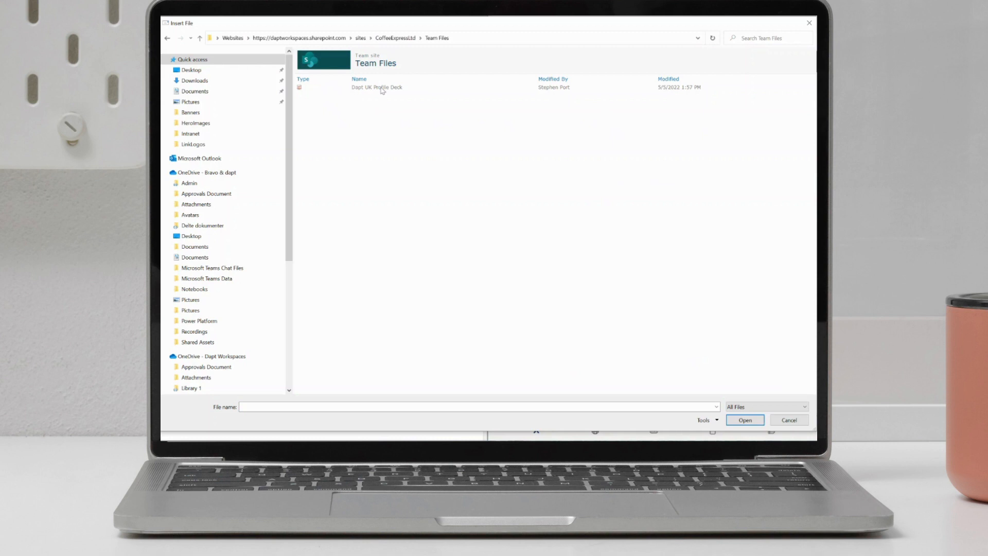
{"action": "left_click", "coordinate": [376, 86]}
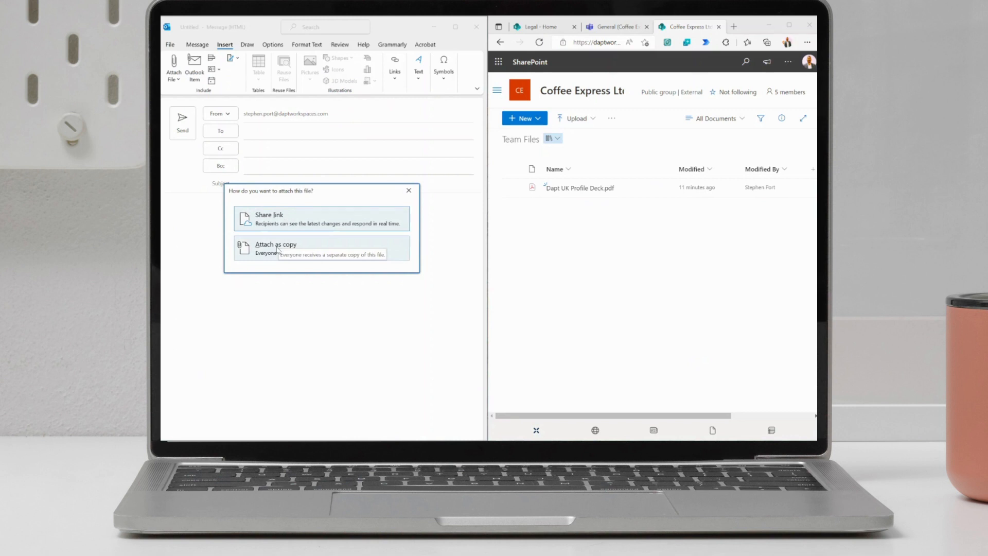
- Attach Dapt UK Profile Deck.pdf to the email as a copy rather than a link
{"action": "left_click", "coordinate": [276, 248]}
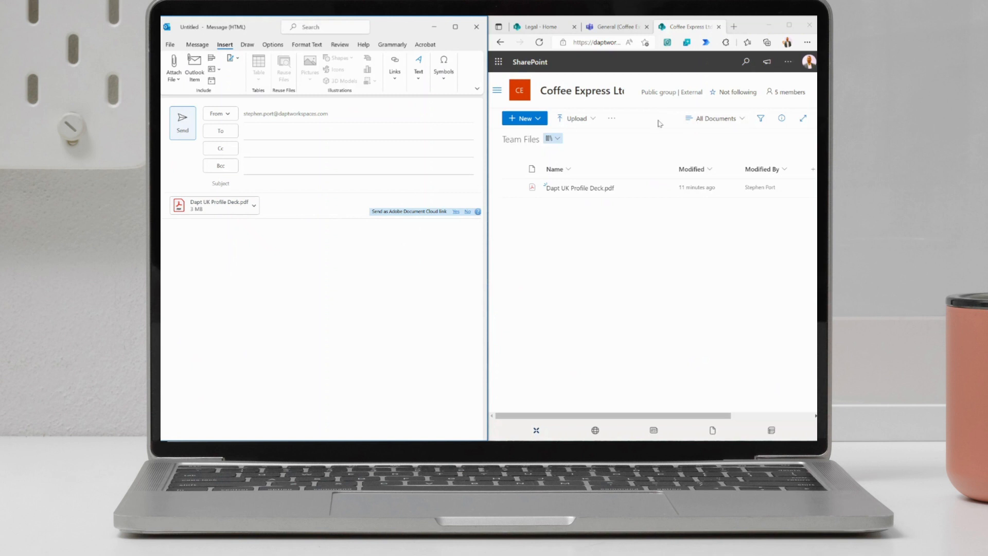
- Return through Site contents to the Coffee Express Ltd Documents library
{"action": "left_click", "coordinate": [497, 91]}
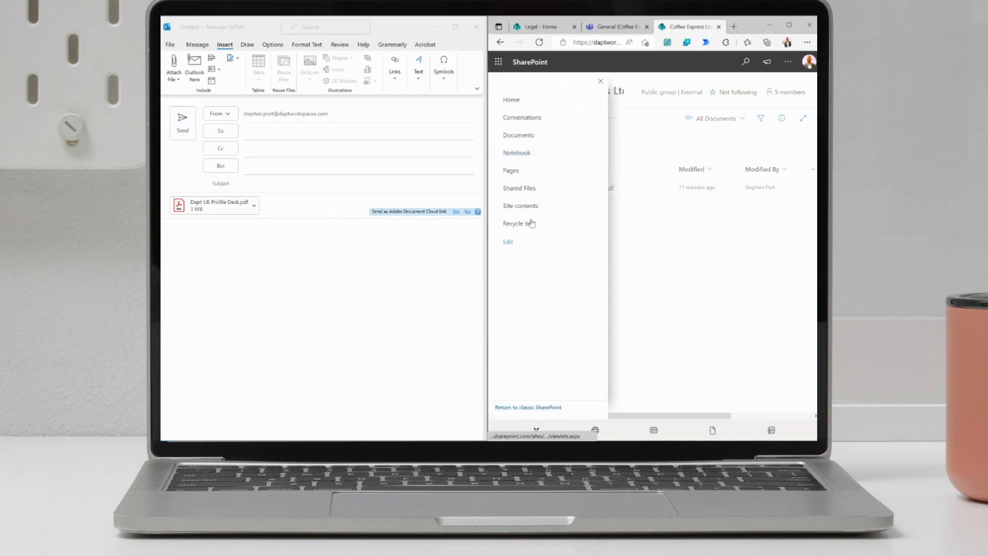
{"action": "left_click", "coordinate": [520, 206]}
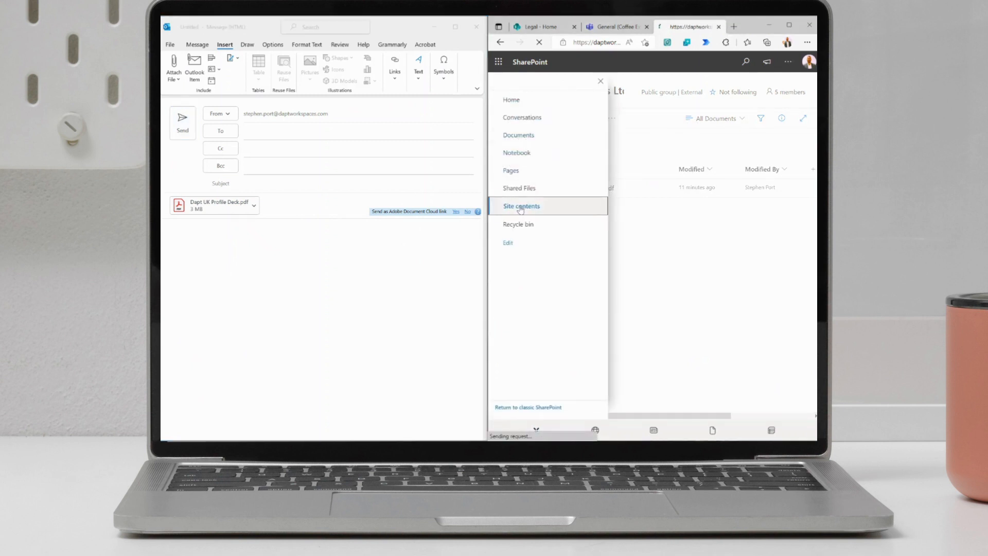
{"action": "left_click", "coordinate": [520, 206]}
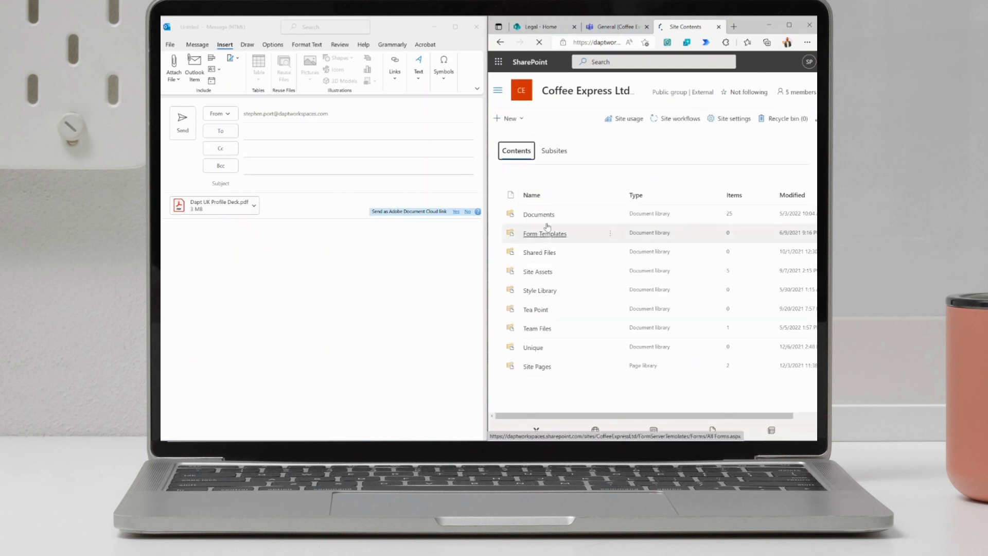
{"action": "left_click", "coordinate": [539, 214]}
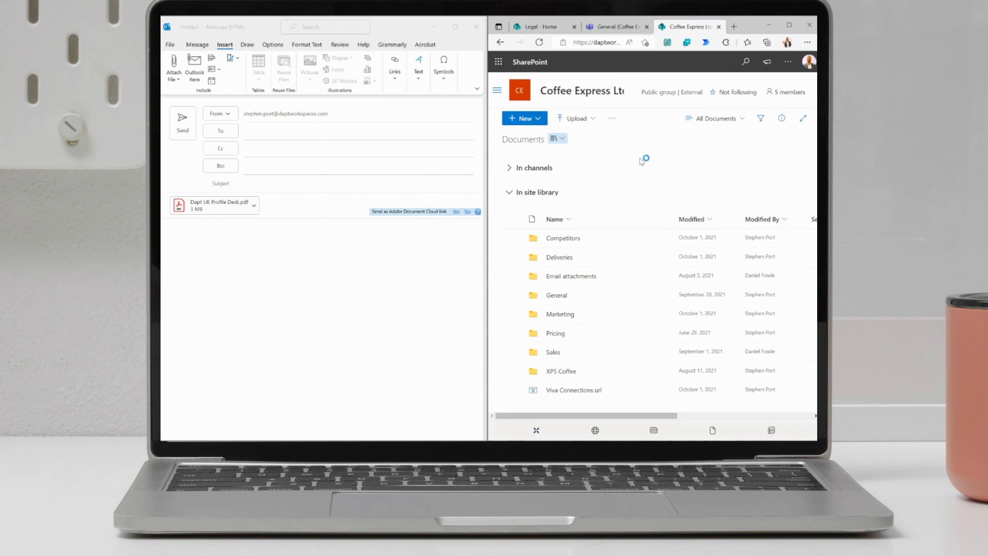
{"action": "left_click", "coordinate": [610, 118]}
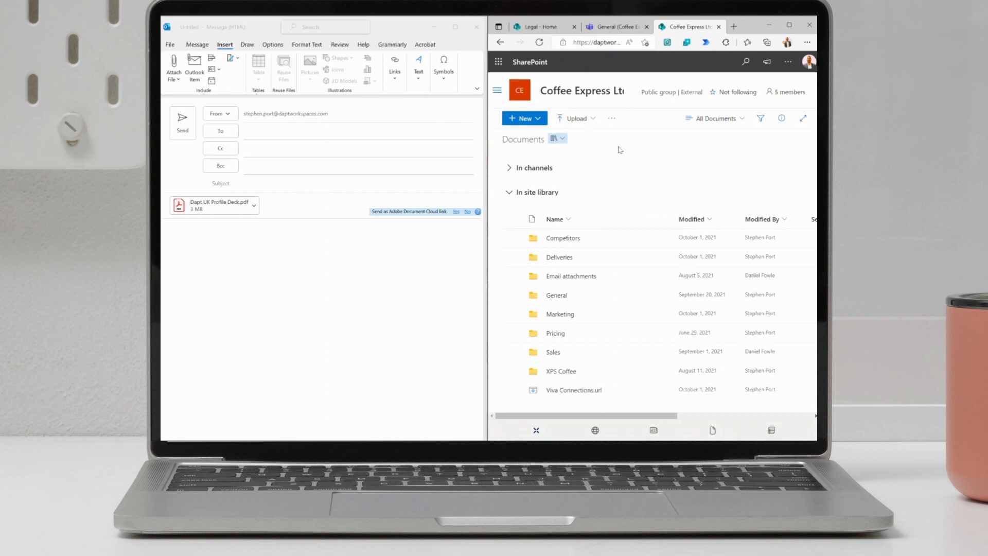
{"action": "mouse_move", "coordinate": [616, 144]}
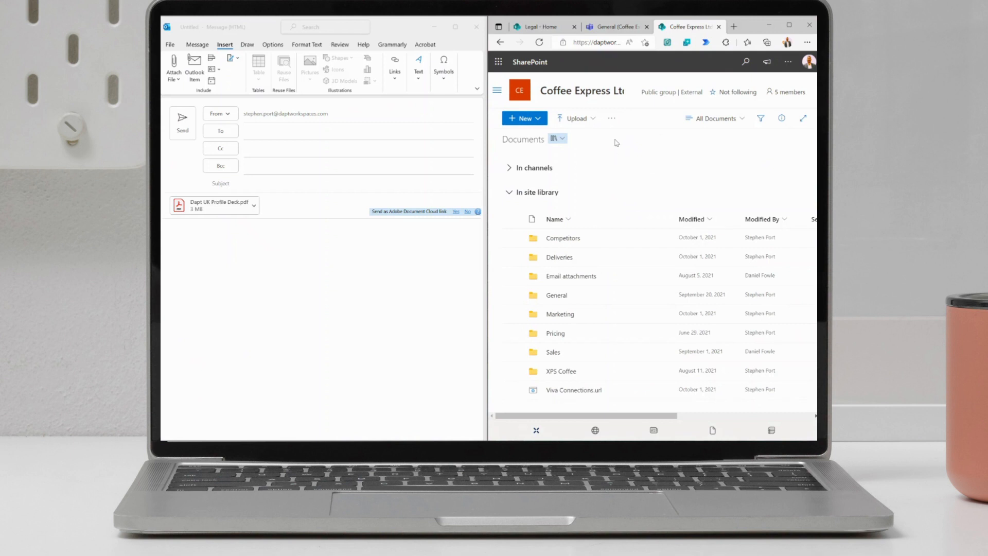